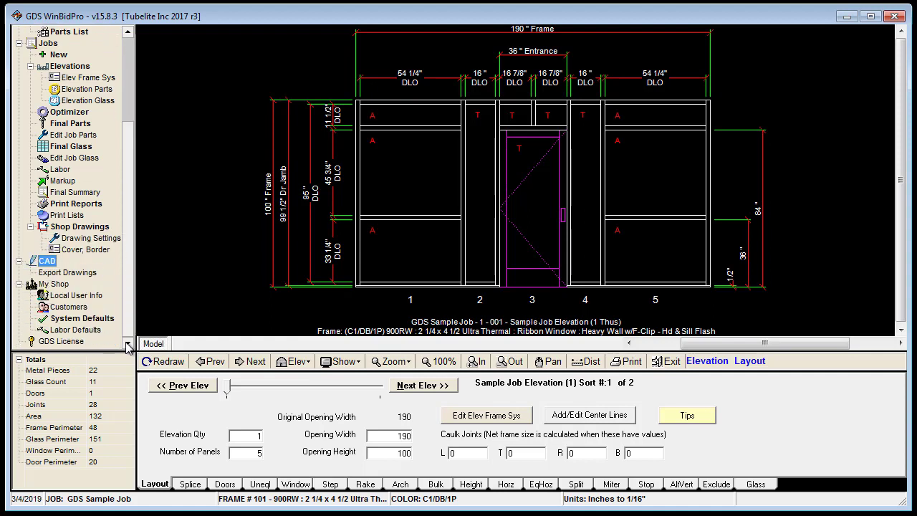
{"action": "mouse_move", "coordinate": [419, 157]}
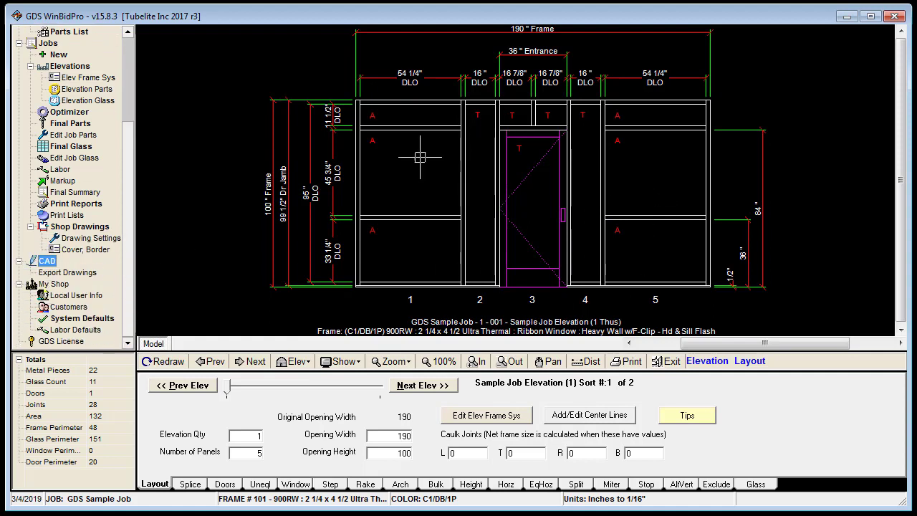
{"action": "mouse_move", "coordinate": [47, 261]}
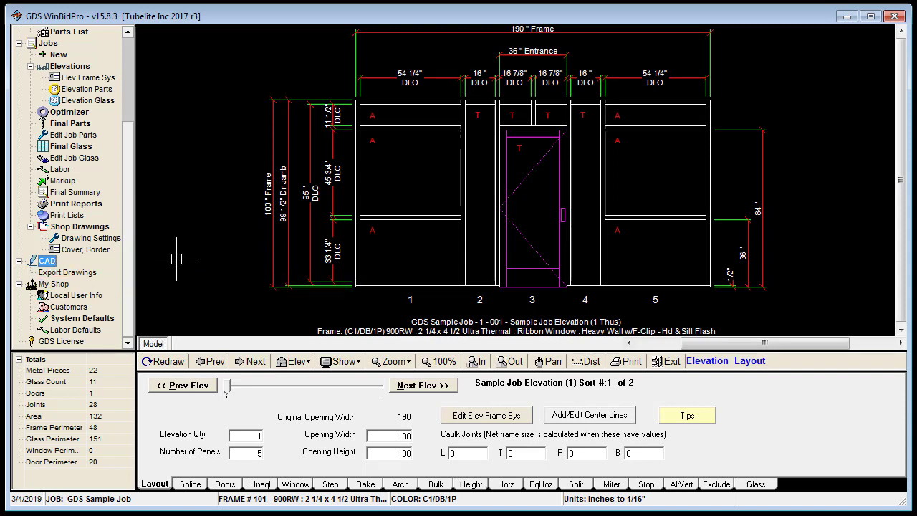
{"action": "mouse_move", "coordinate": [170, 294]}
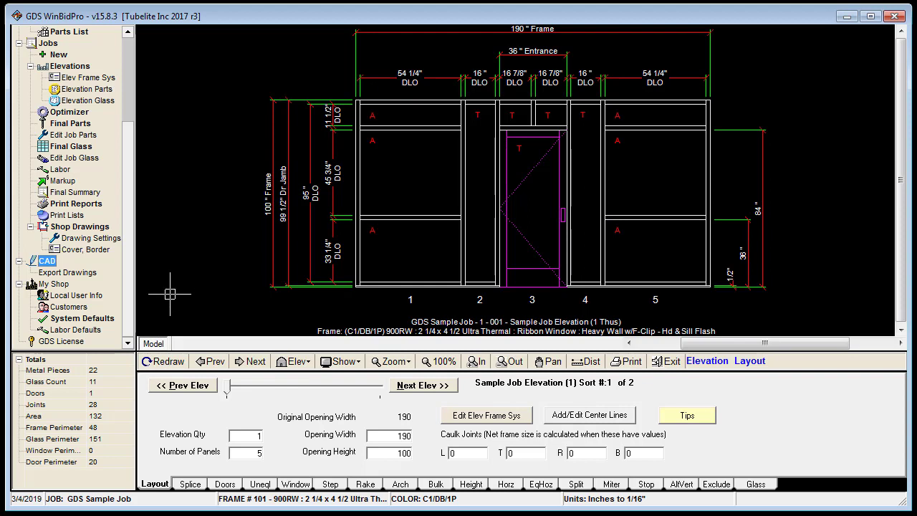
{"action": "mouse_move", "coordinate": [351, 275]}
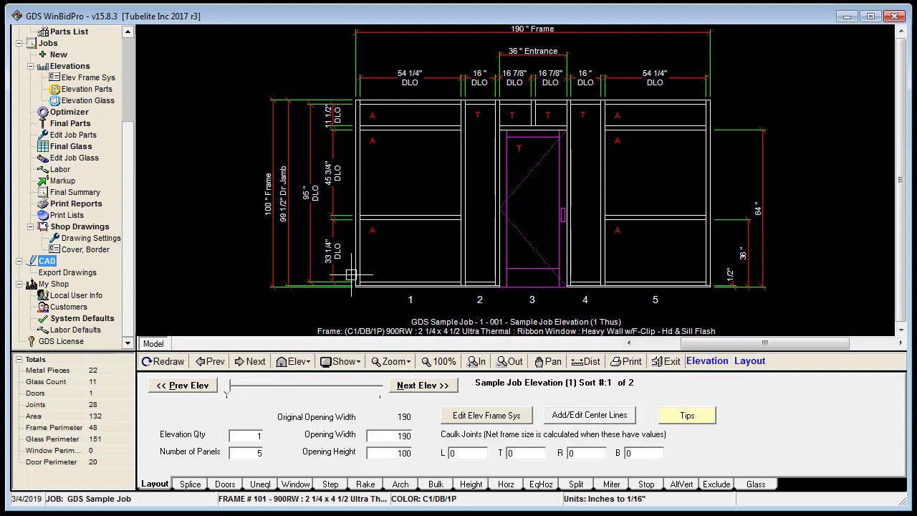
{"action": "mouse_move", "coordinate": [409, 230]}
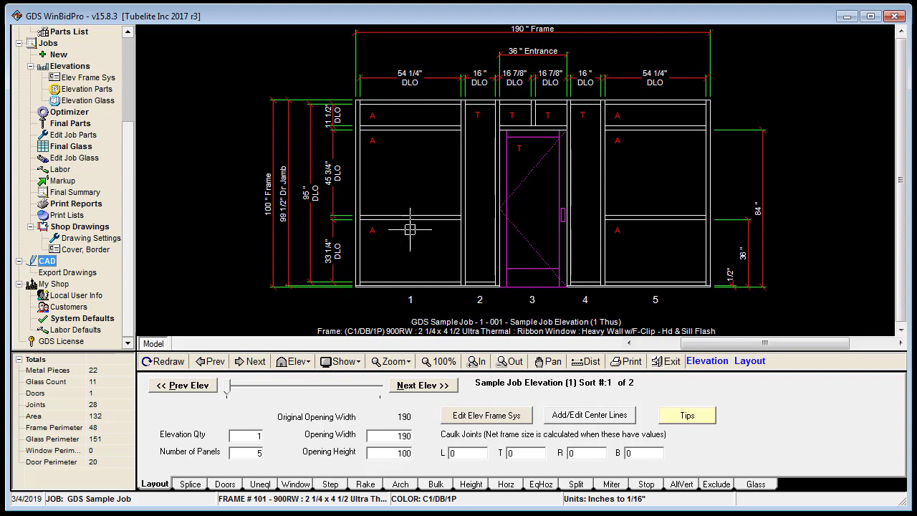
{"action": "mouse_move", "coordinate": [636, 199]}
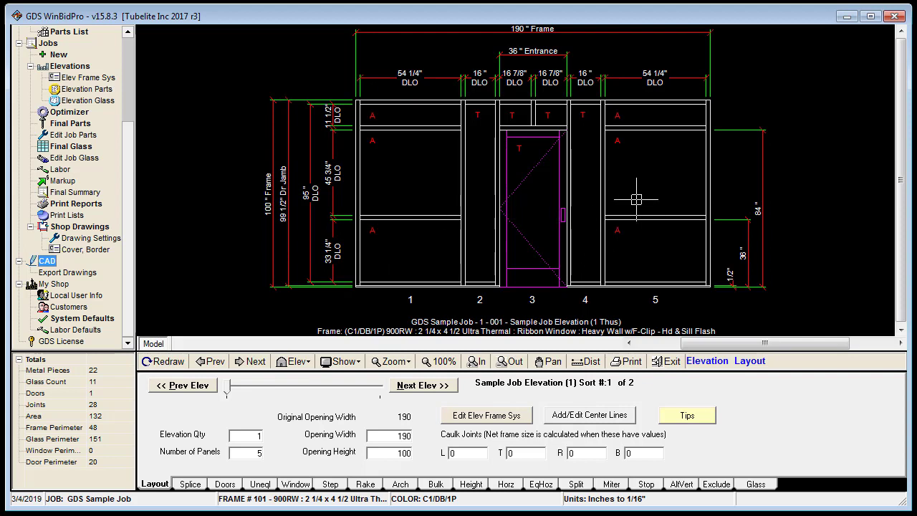
{"action": "mouse_move", "coordinate": [613, 261]}
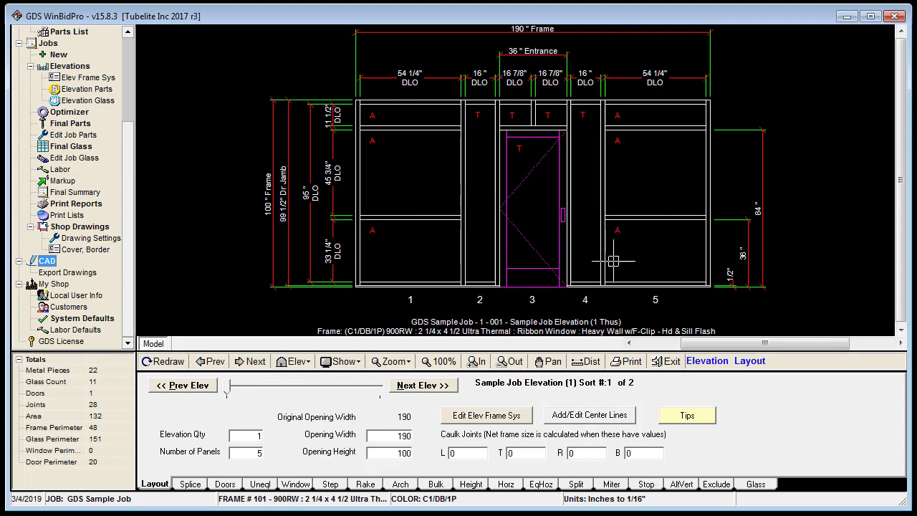
{"action": "mouse_move", "coordinate": [741, 285]}
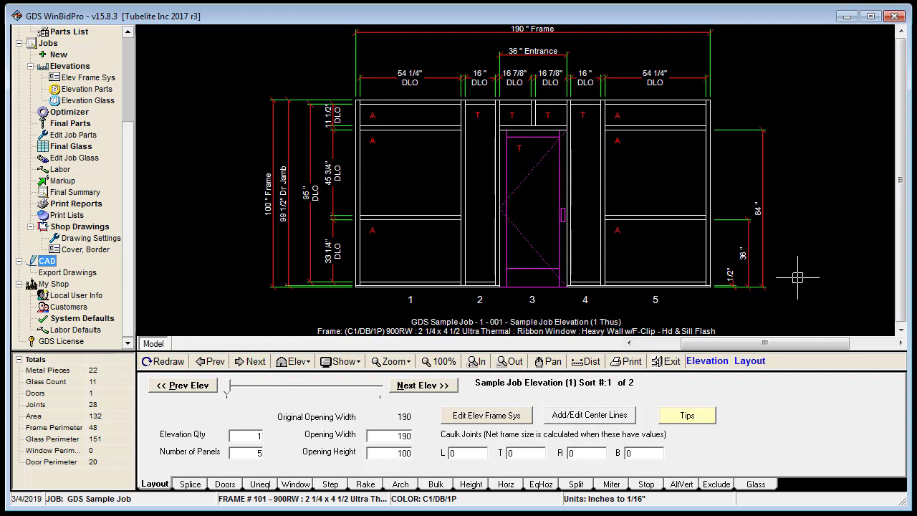
{"action": "mouse_move", "coordinate": [557, 192]}
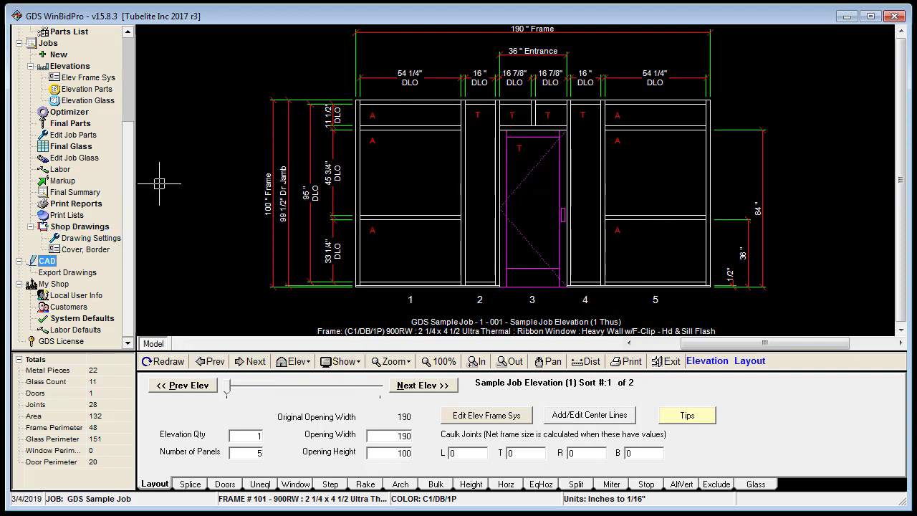
{"action": "mouse_move", "coordinate": [192, 258]}
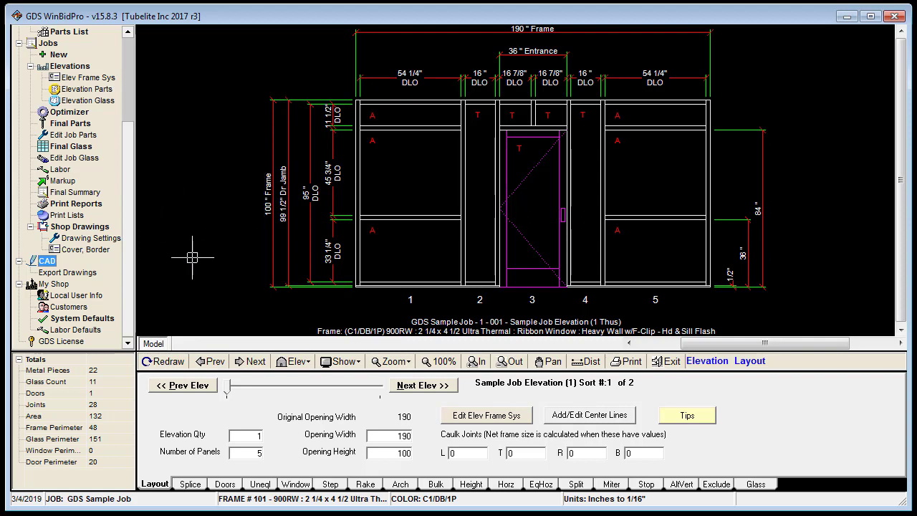
{"action": "mouse_move", "coordinate": [115, 288]}
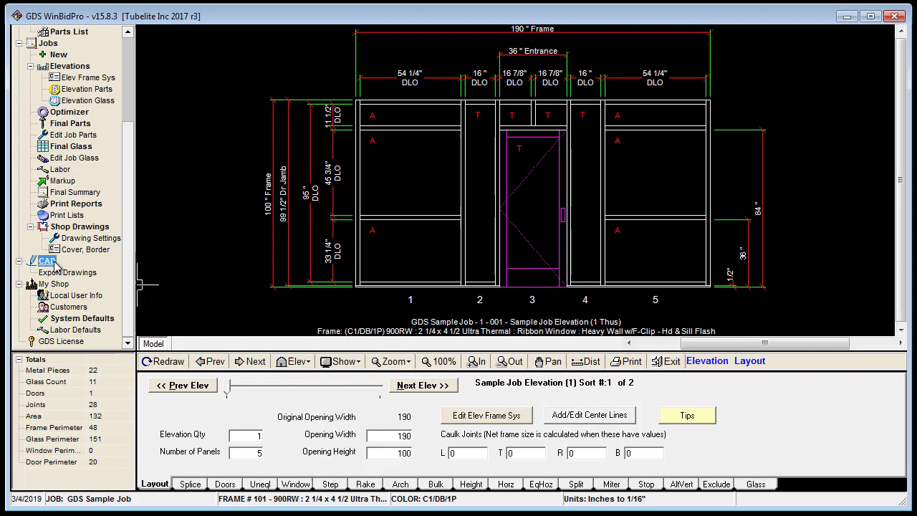
{"action": "mouse_move", "coordinate": [54, 271]}
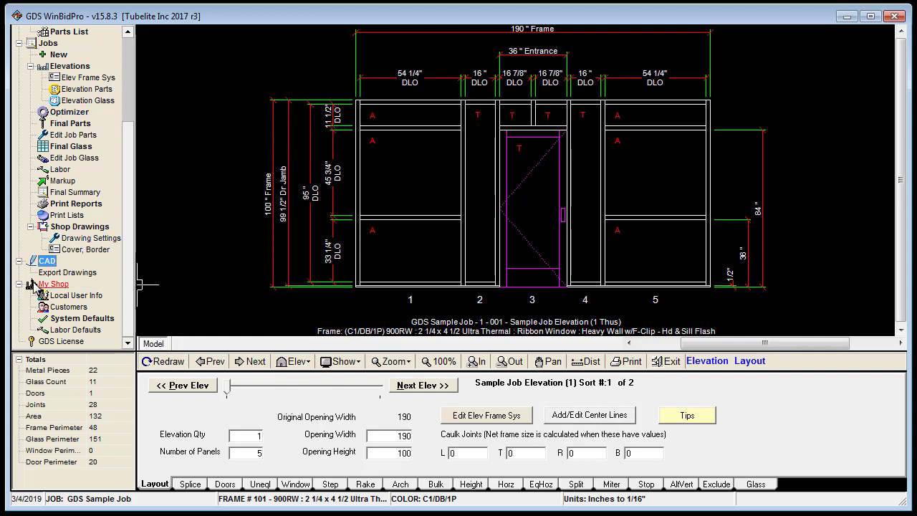
{"action": "mouse_move", "coordinate": [50, 270]}
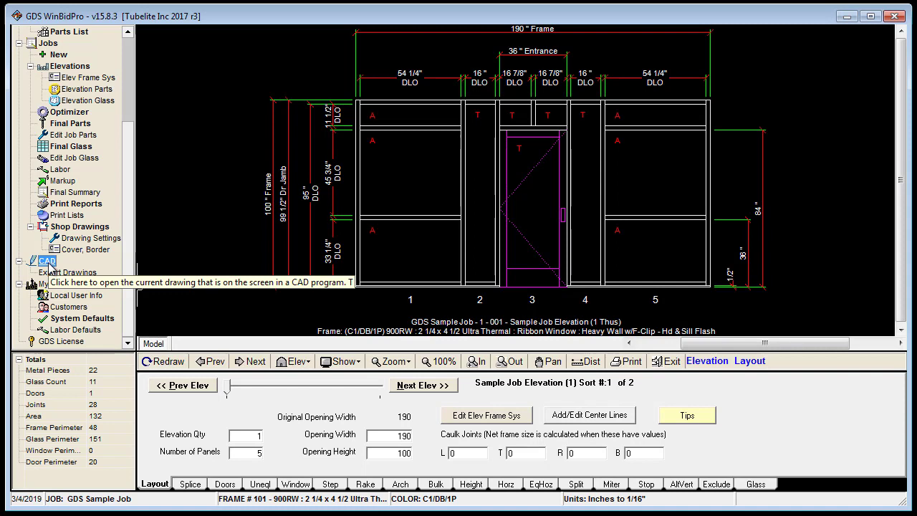
Dismiss the no-association warning, then try opening CoverPage22x36.dwg from C:\WinBidPro.
{"action": "left_click", "coordinate": [47, 260]}
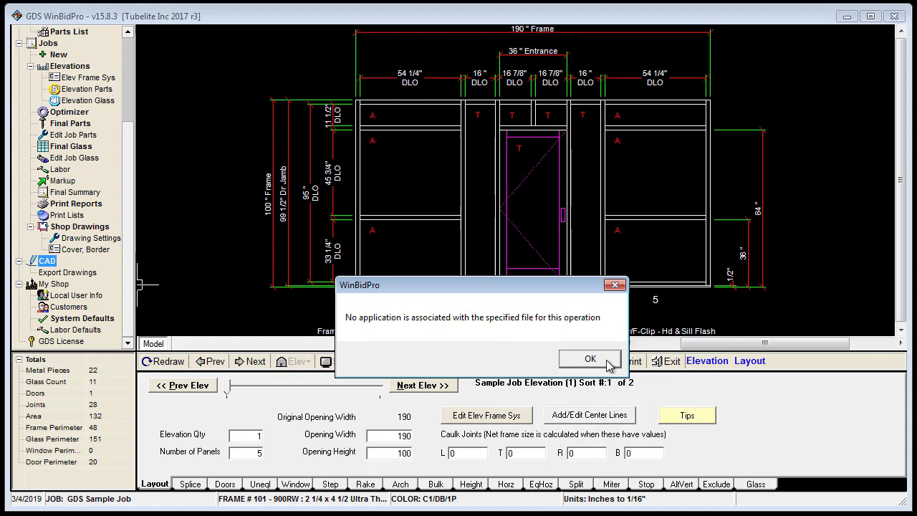
{"action": "left_click", "coordinate": [590, 358]}
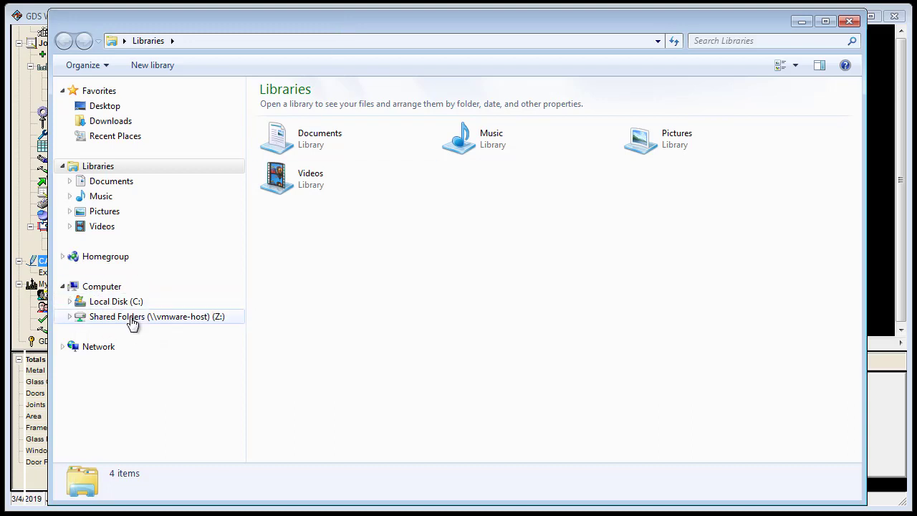
{"action": "left_click", "coordinate": [62, 346]}
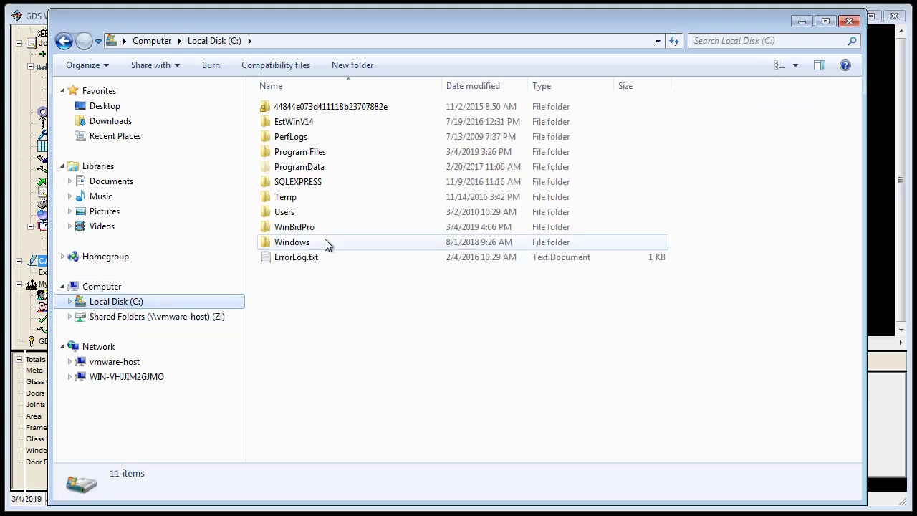
{"action": "mouse_move", "coordinate": [292, 241]}
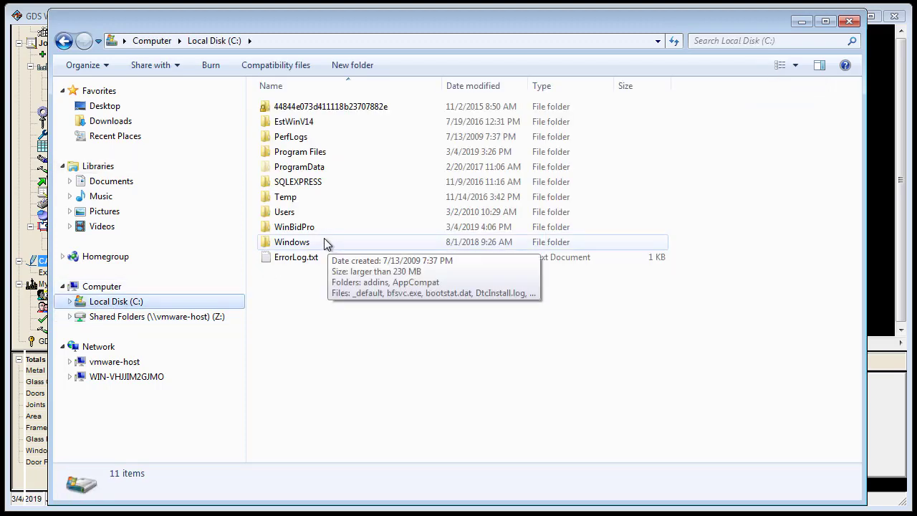
{"action": "mouse_move", "coordinate": [294, 226]}
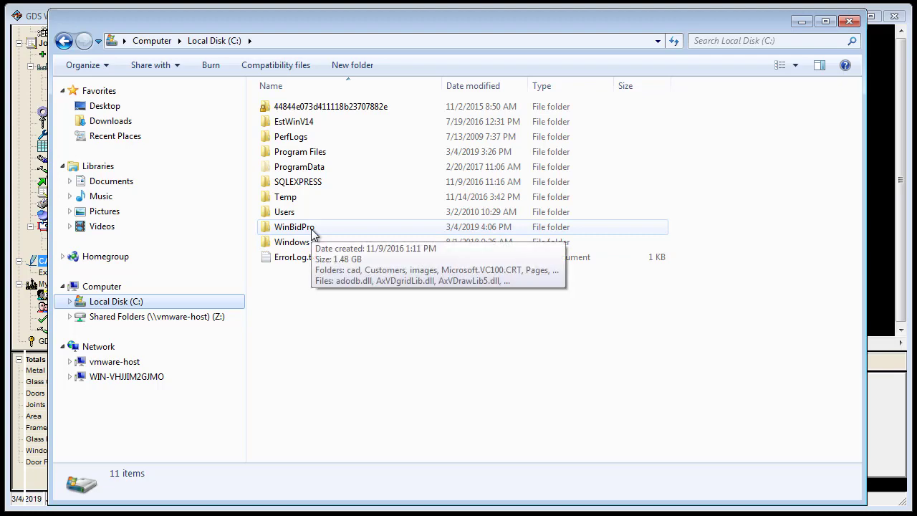
{"action": "double_click", "coordinate": [294, 227]}
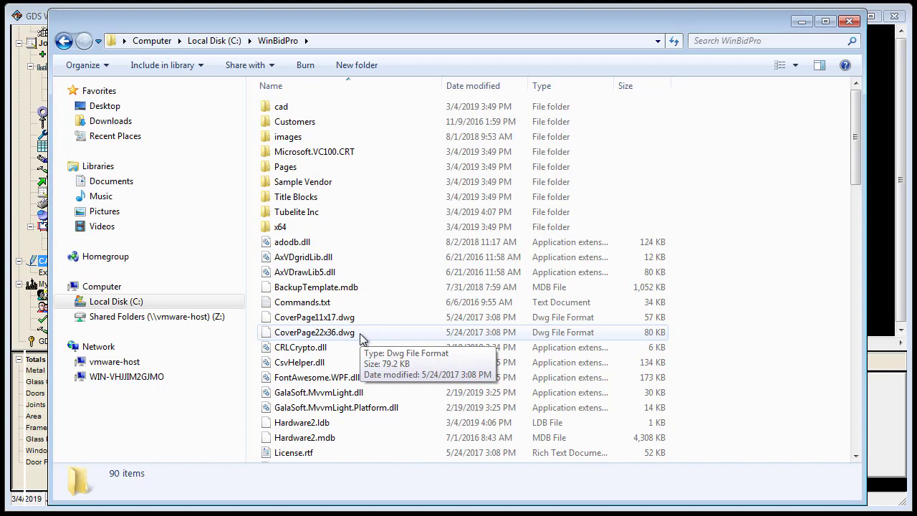
{"action": "mouse_move", "coordinate": [341, 338]}
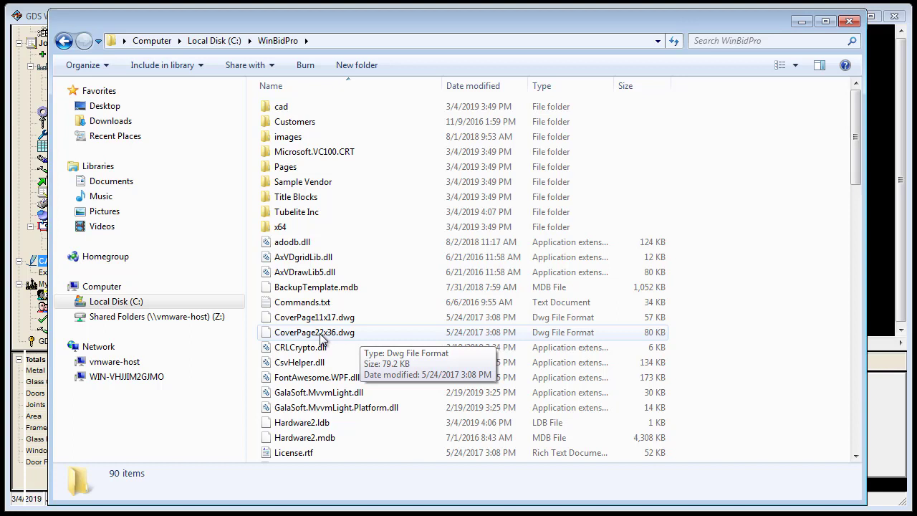
{"action": "double_click", "coordinate": [314, 332]}
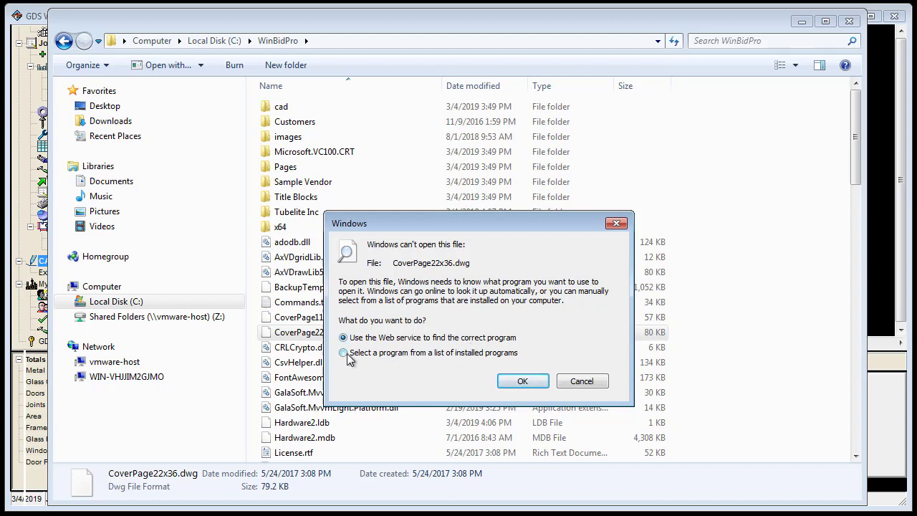
Choose 'Select a program from a list of installed programs' for CoverPage22x36.dwg.
{"action": "left_click", "coordinate": [343, 352]}
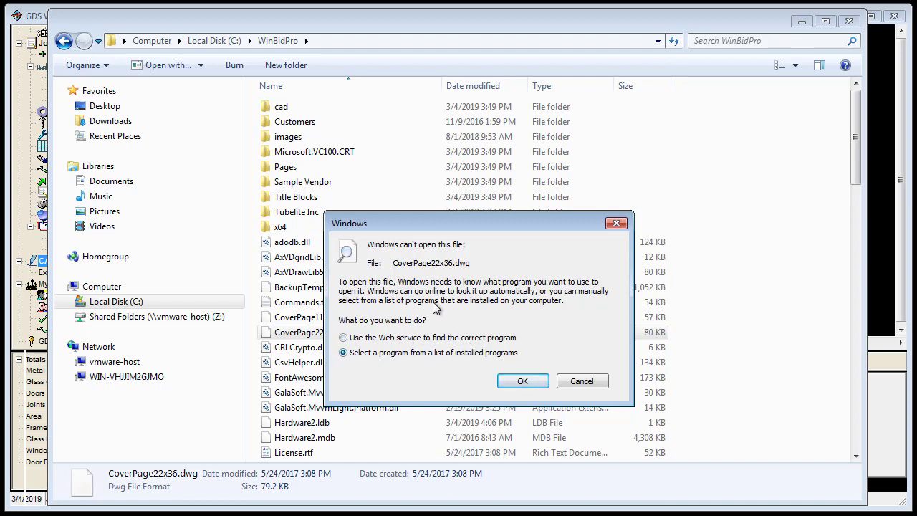
{"action": "mouse_move", "coordinate": [516, 379]}
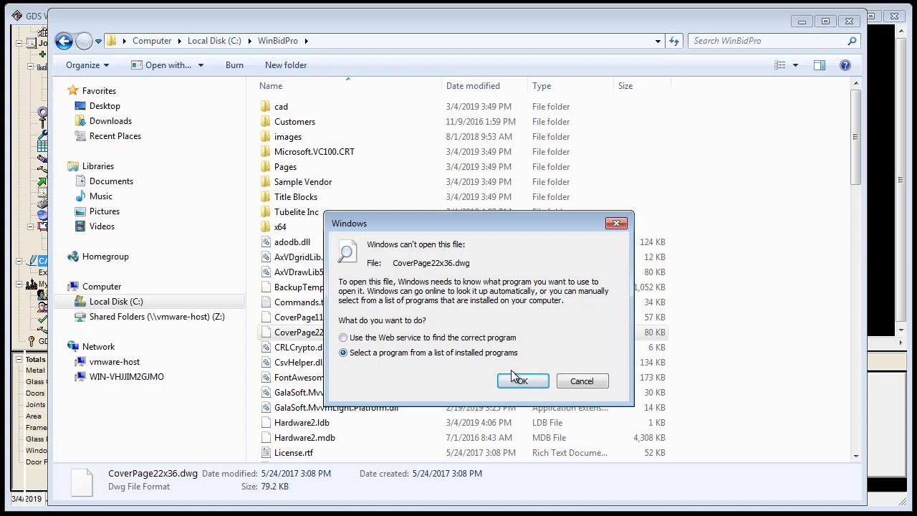
{"action": "left_click", "coordinate": [523, 380]}
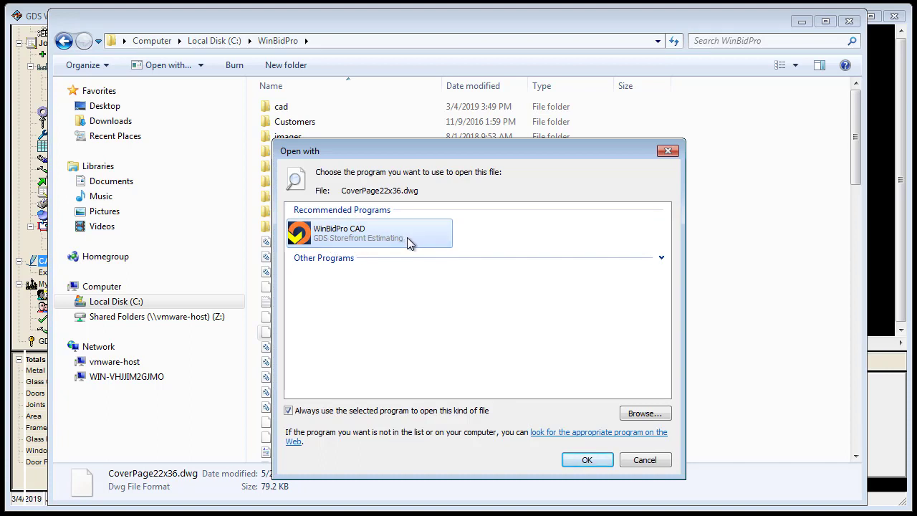
{"action": "mouse_move", "coordinate": [390, 247]}
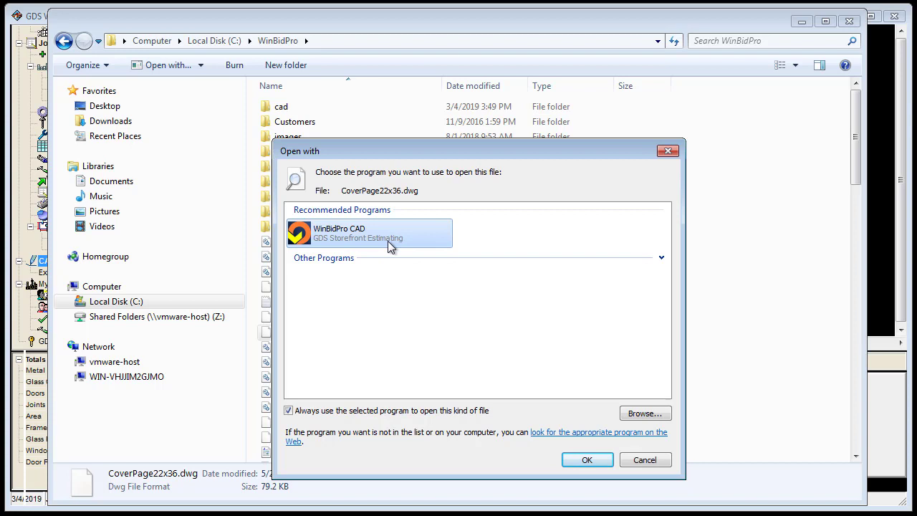
{"action": "mouse_move", "coordinate": [414, 249]}
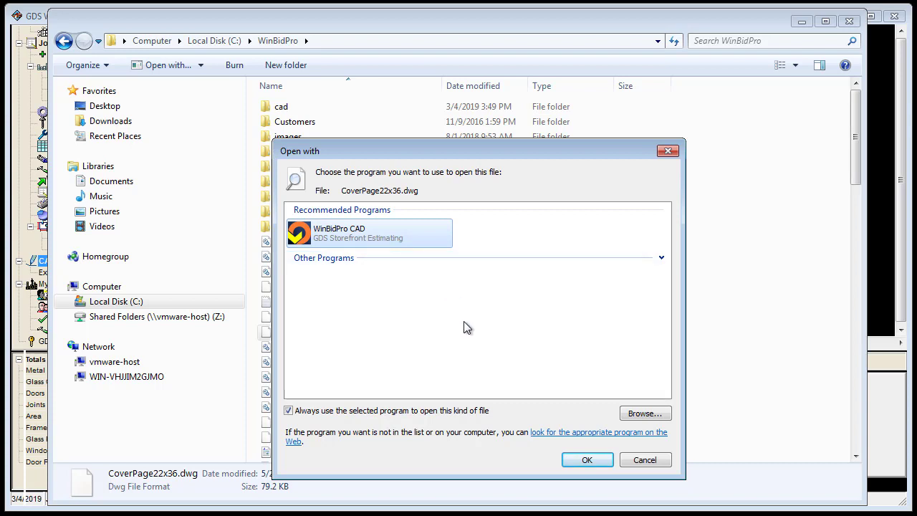
{"action": "mouse_move", "coordinate": [476, 345]}
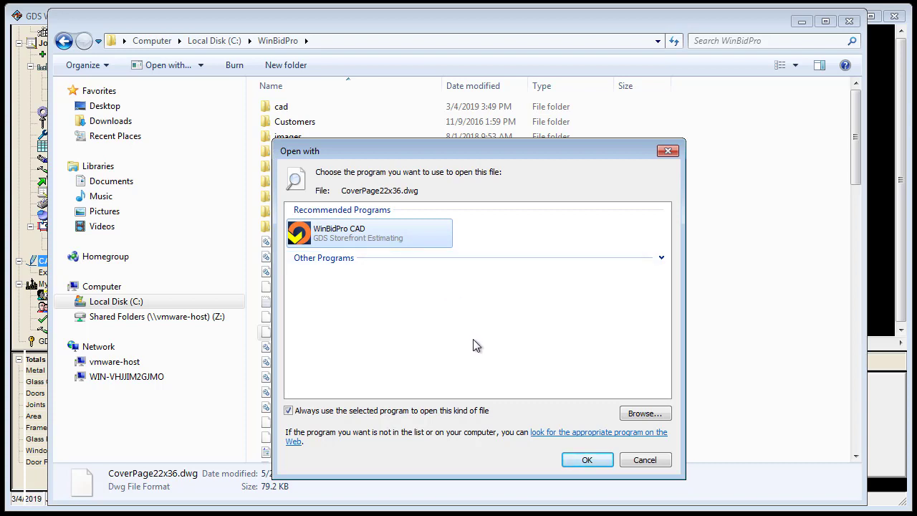
{"action": "mouse_move", "coordinate": [410, 355]}
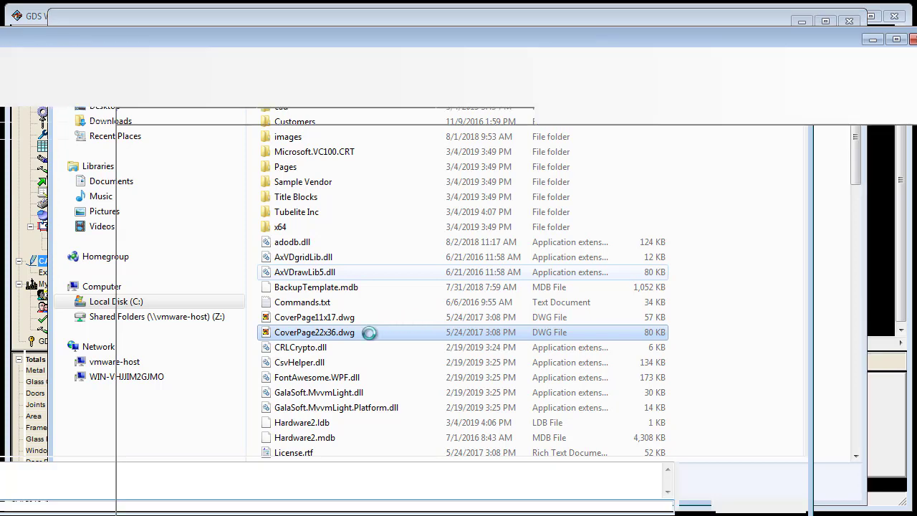
Open CoverPage22x36.dwg again, then exit WinBidPro CAD without saving changes.
{"action": "double_click", "coordinate": [315, 332]}
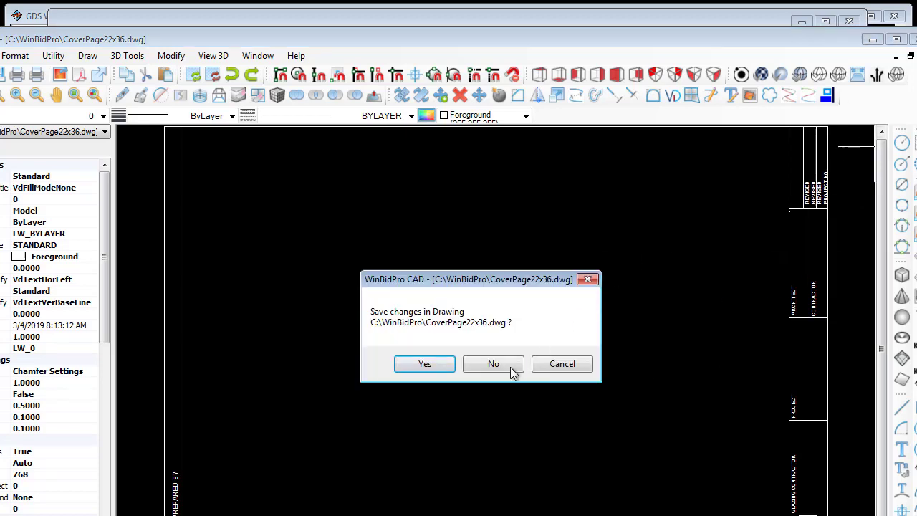
{"action": "left_click", "coordinate": [493, 363]}
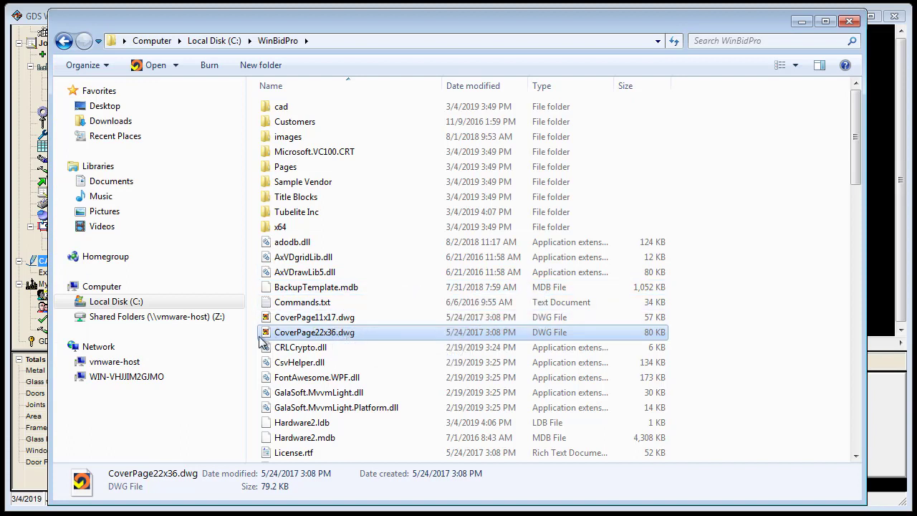
{"action": "mouse_move", "coordinate": [348, 340]}
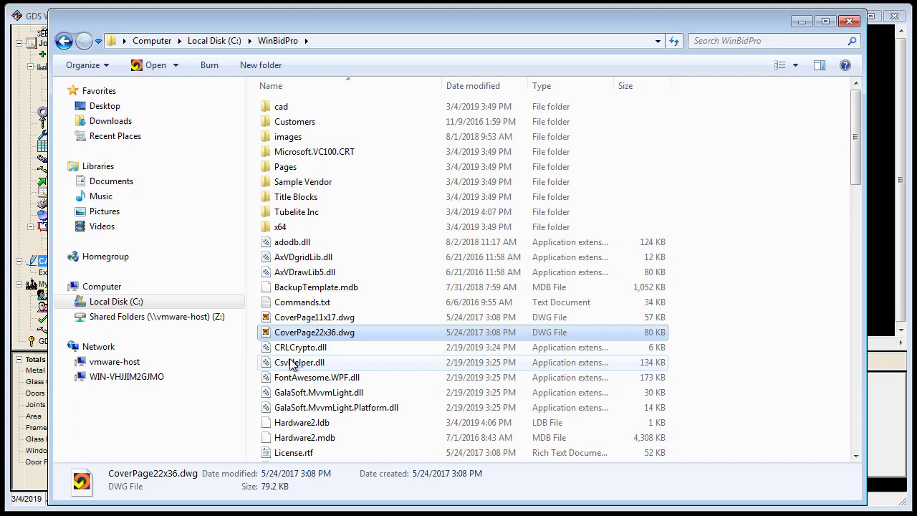
{"action": "mouse_move", "coordinate": [299, 362]}
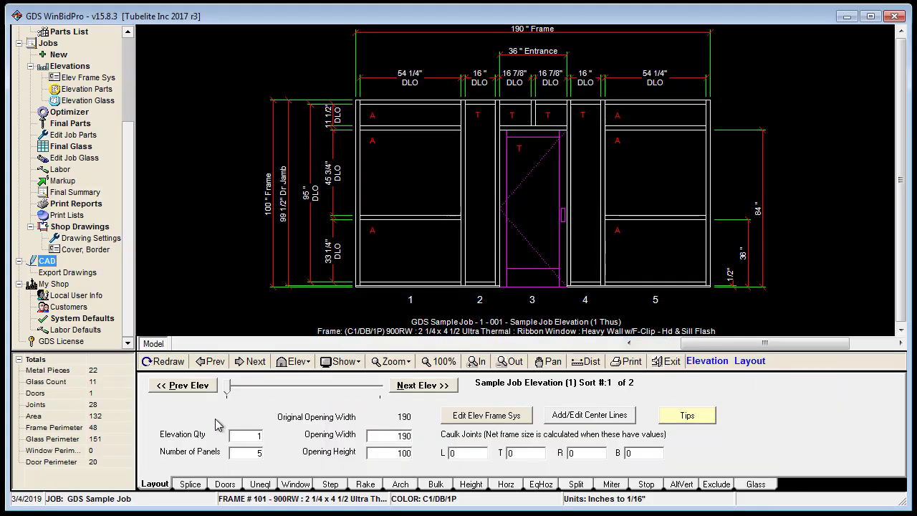
{"action": "mouse_move", "coordinate": [630, 234]}
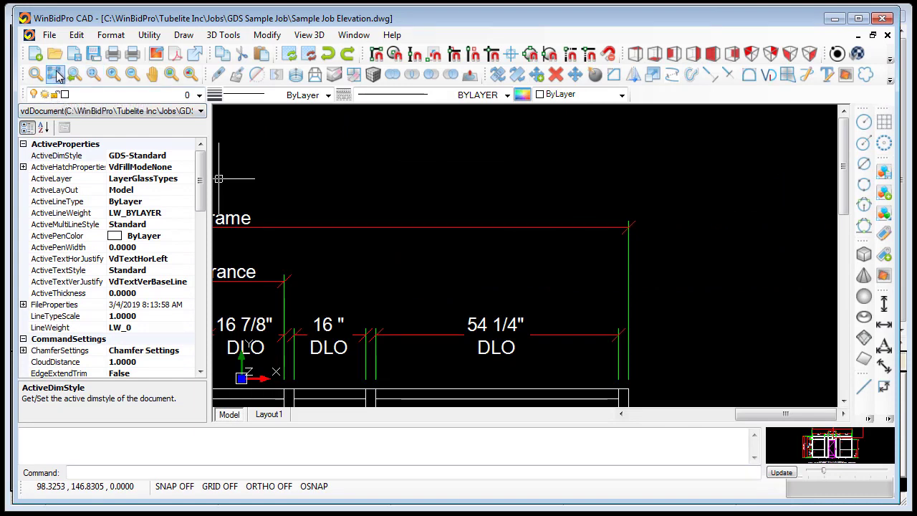
{"action": "mouse_move", "coordinate": [56, 74]}
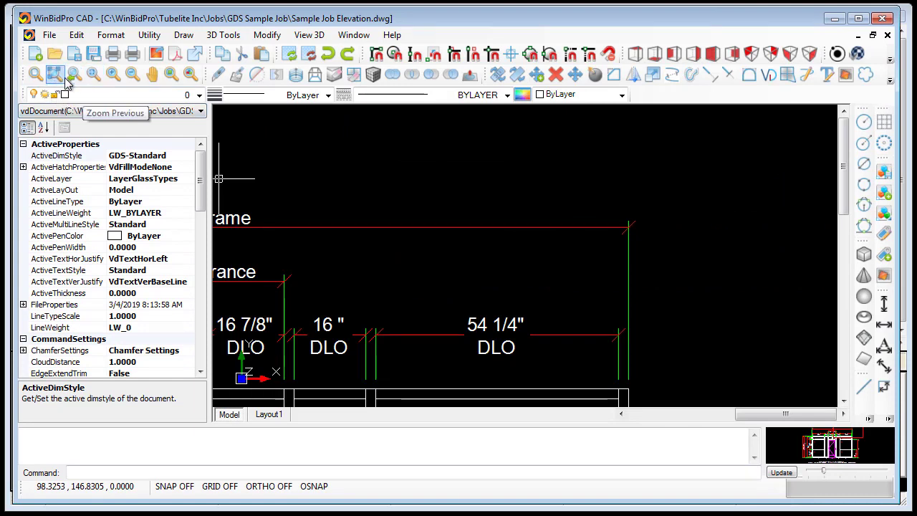
{"action": "mouse_move", "coordinate": [56, 74]}
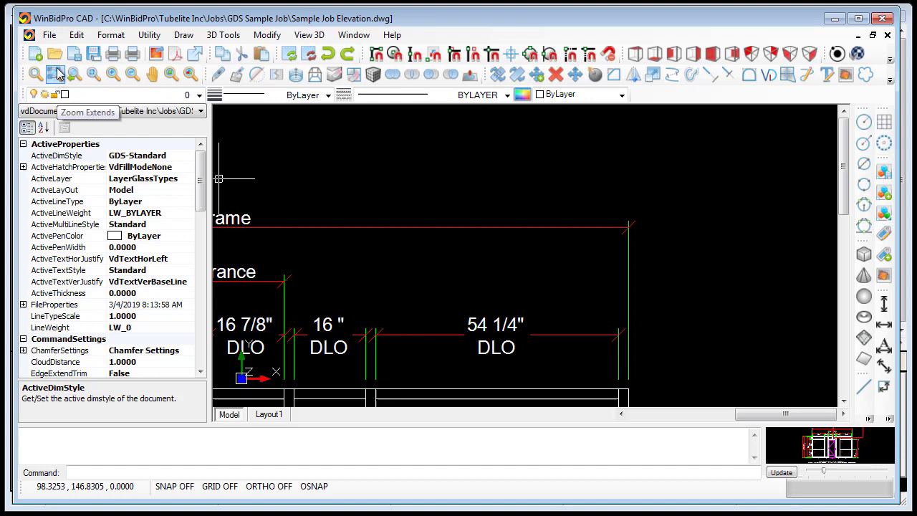
Zoom to the full Sample Job Elevation, select bay 5's horizontal member, then close it.
{"action": "left_click", "coordinate": [57, 74]}
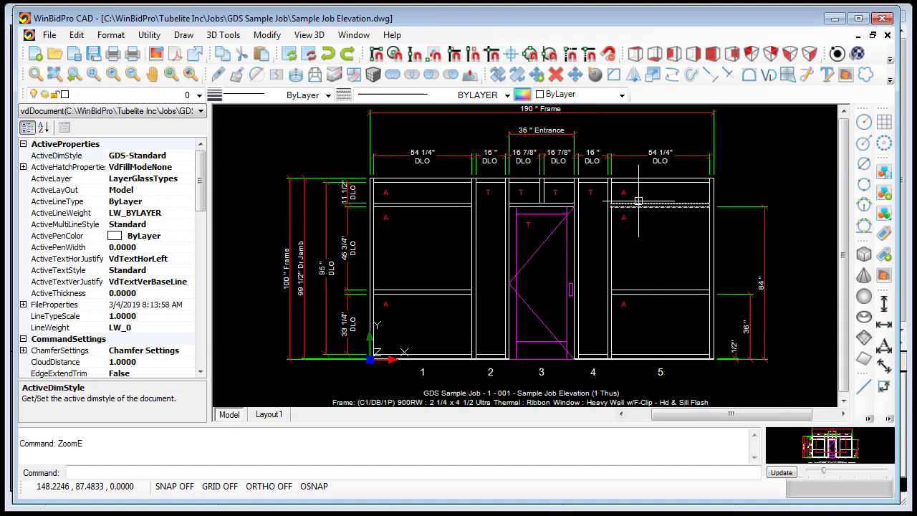
{"action": "left_click", "coordinate": [645, 291]}
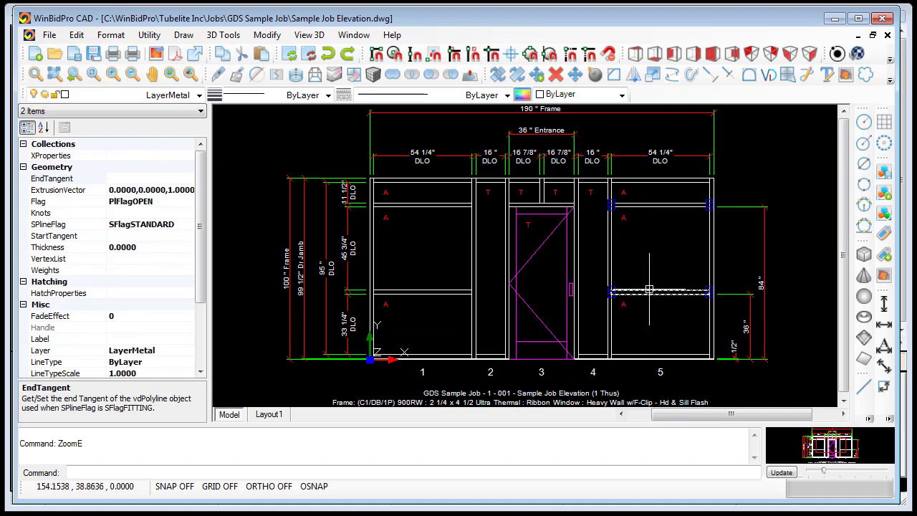
{"action": "mouse_move", "coordinate": [650, 220]}
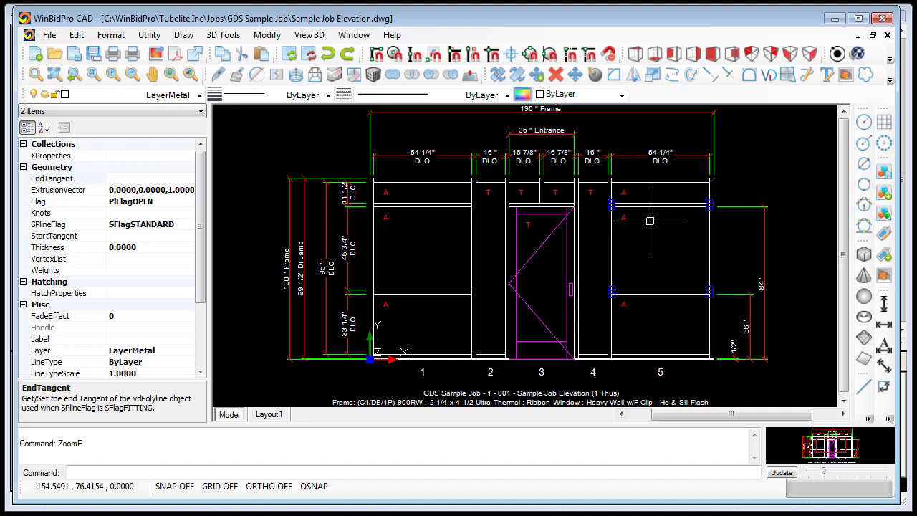
{"action": "mouse_move", "coordinate": [674, 171]}
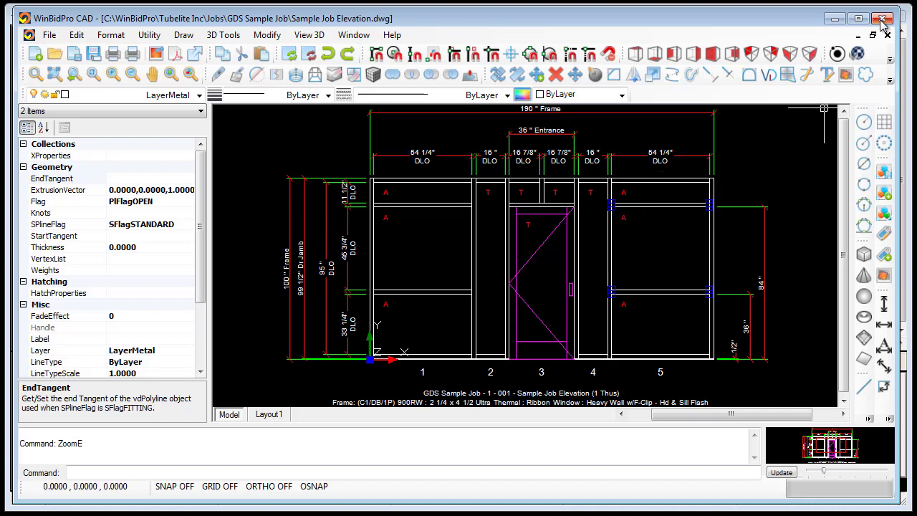
{"action": "mouse_move", "coordinate": [881, 19]}
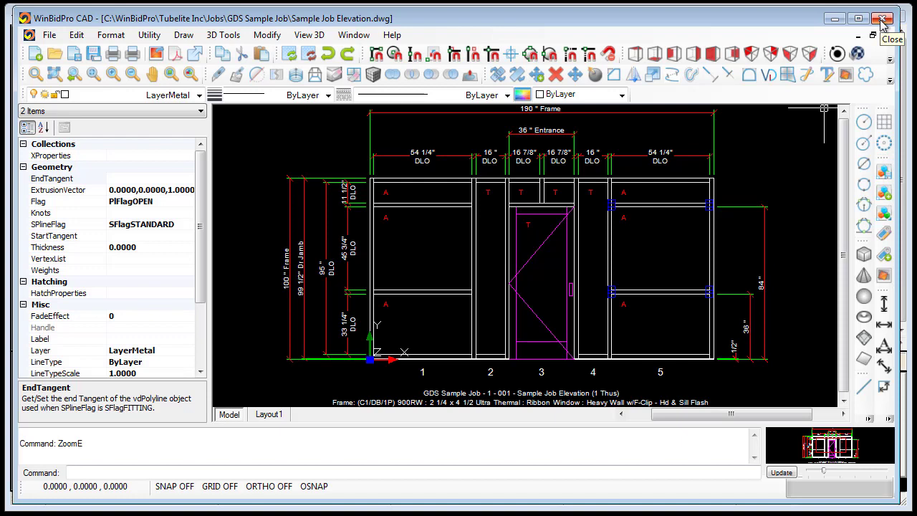
{"action": "left_click", "coordinate": [882, 18]}
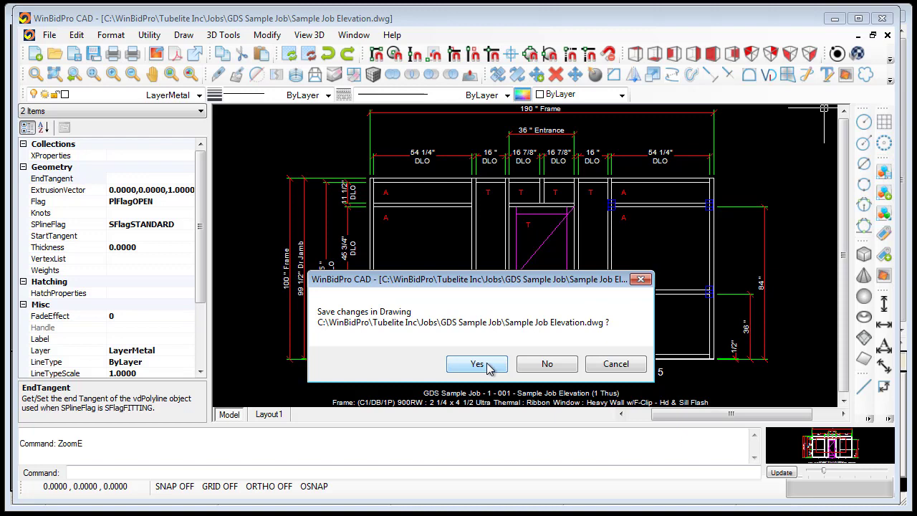
{"action": "mouse_move", "coordinate": [500, 358]}
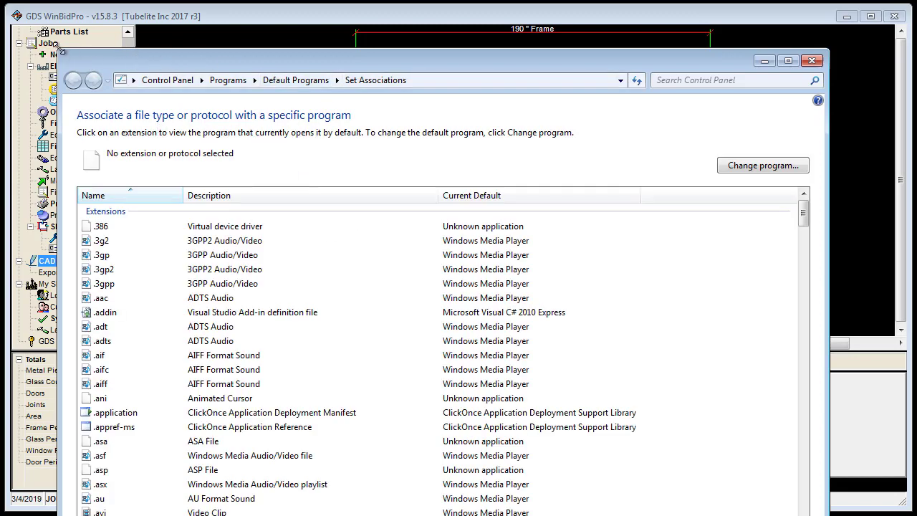
Move the Set Associations window up and scroll to .dwg (WinBidPro CAD).
{"action": "left_click_drag", "start_coordinate": [458, 61], "coordinate": [462, 226]}
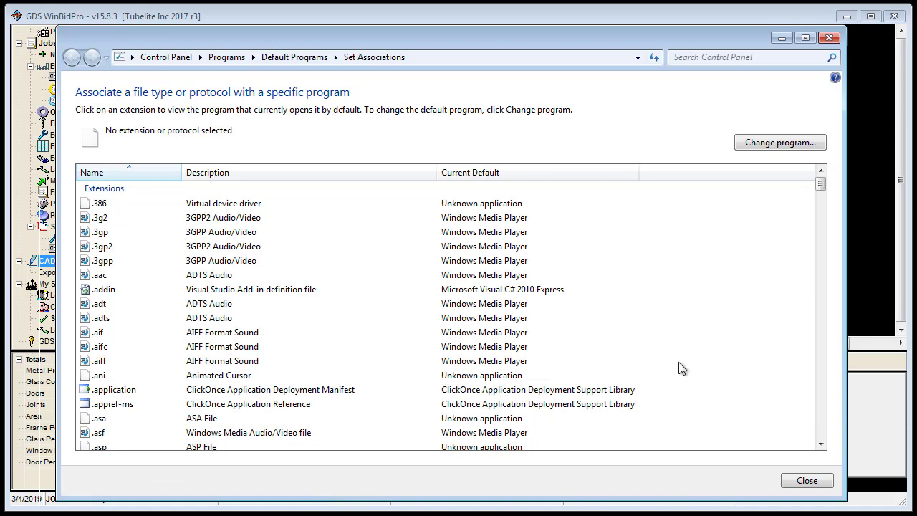
{"action": "mouse_move", "coordinate": [256, 361]}
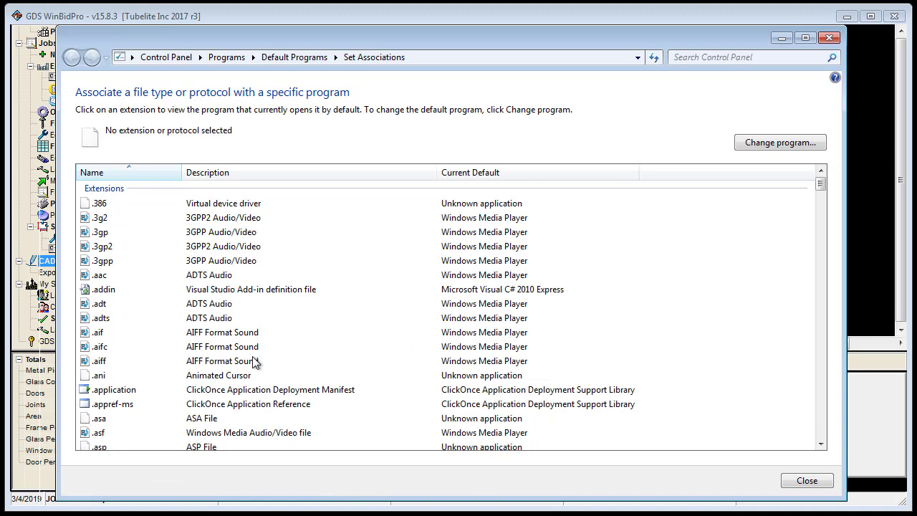
{"action": "mouse_move", "coordinate": [561, 366]}
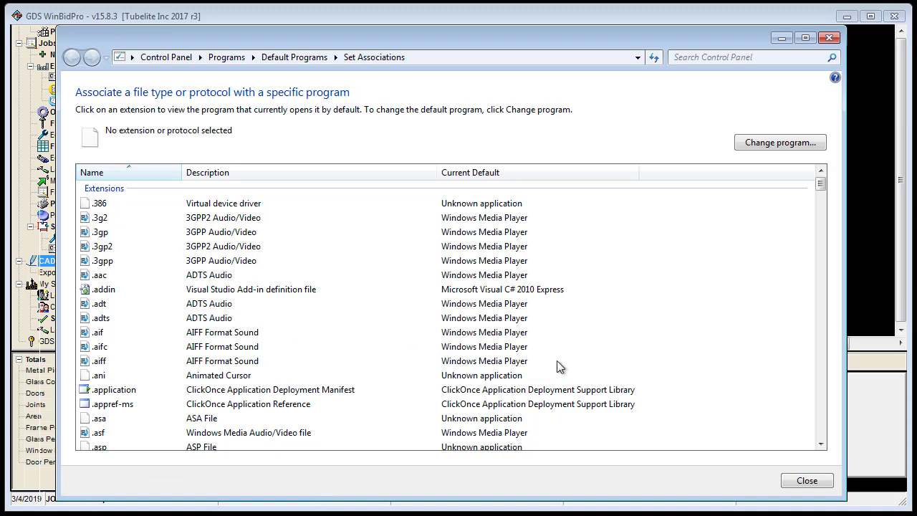
{"action": "mouse_move", "coordinate": [841, 348]}
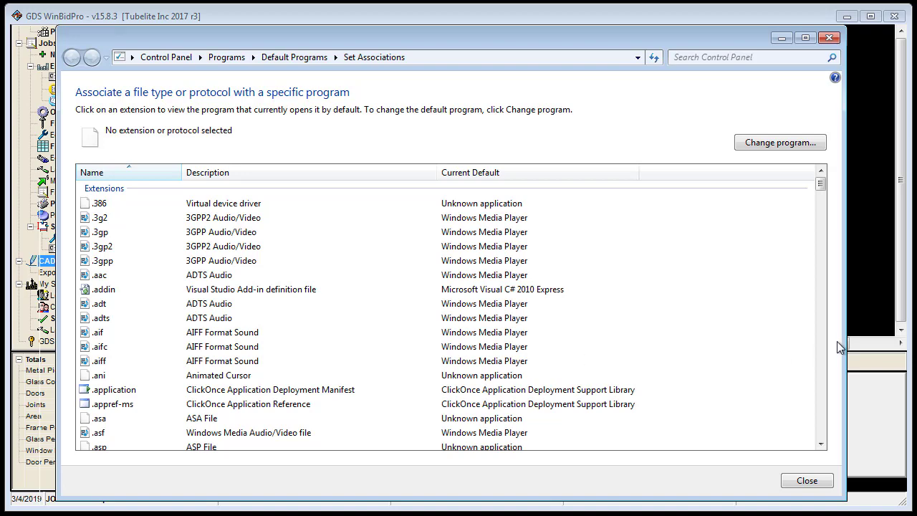
{"action": "scroll", "scroll_direction": "down", "scroll_amount": 3}
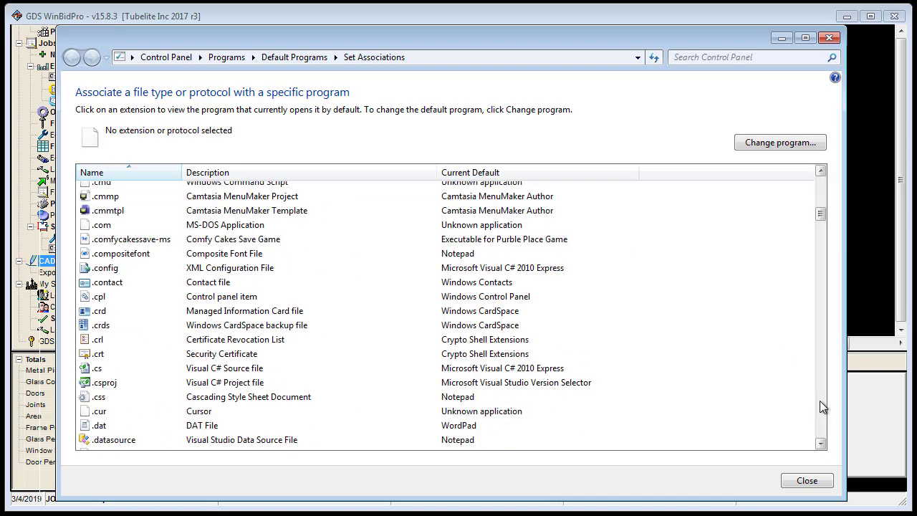
{"action": "scroll", "scroll_direction": "down", "scroll_amount": 3}
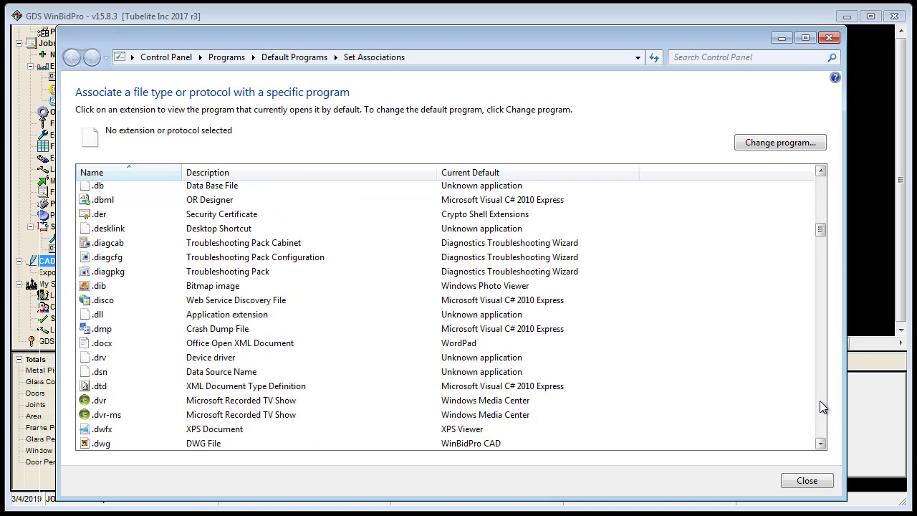
{"action": "scroll", "scroll_direction": "down", "scroll_amount": 3}
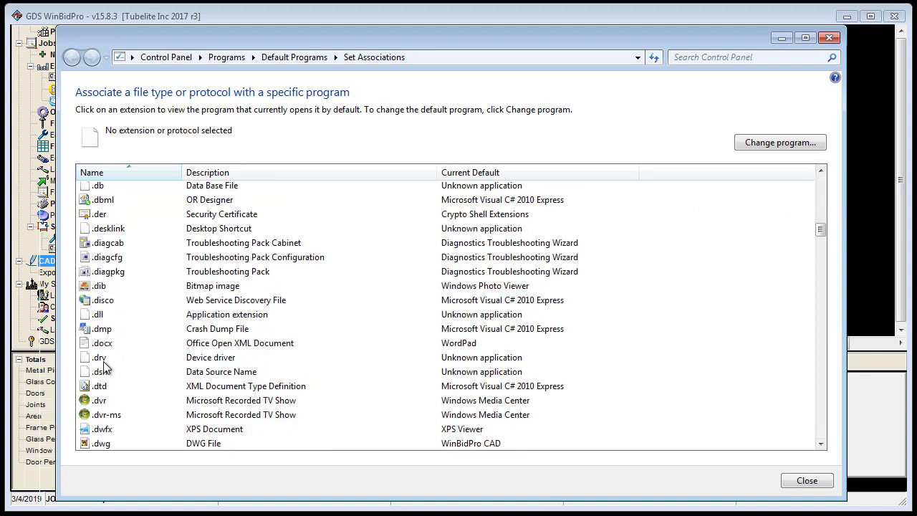
{"action": "mouse_move", "coordinate": [122, 438]}
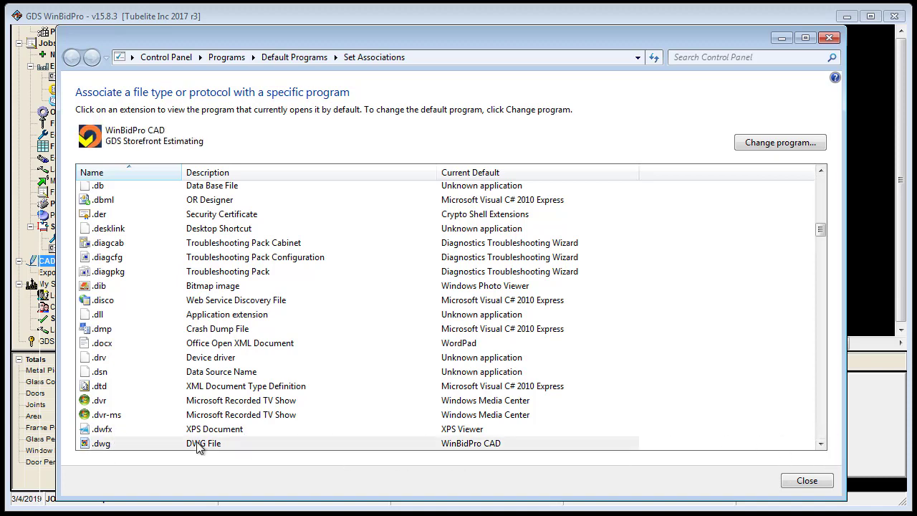
Select the .dwg row to show its default, WinBidPro CAD (GDS Storefront Estimating).
{"action": "left_click", "coordinate": [821, 443]}
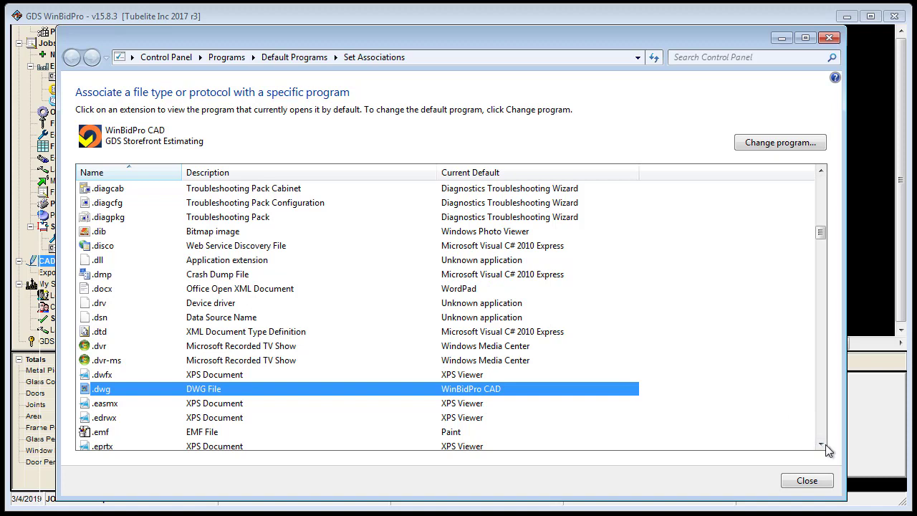
{"action": "left_click", "coordinate": [821, 444]}
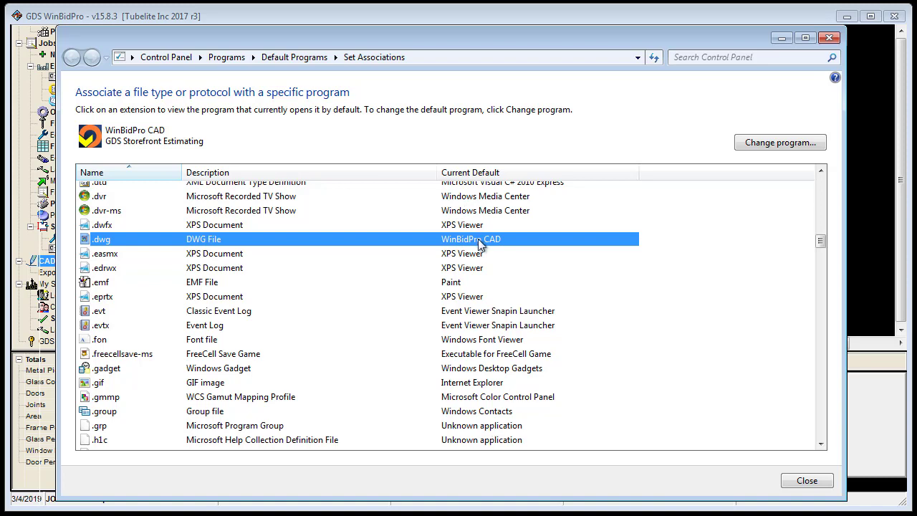
{"action": "mouse_move", "coordinate": [750, 161]}
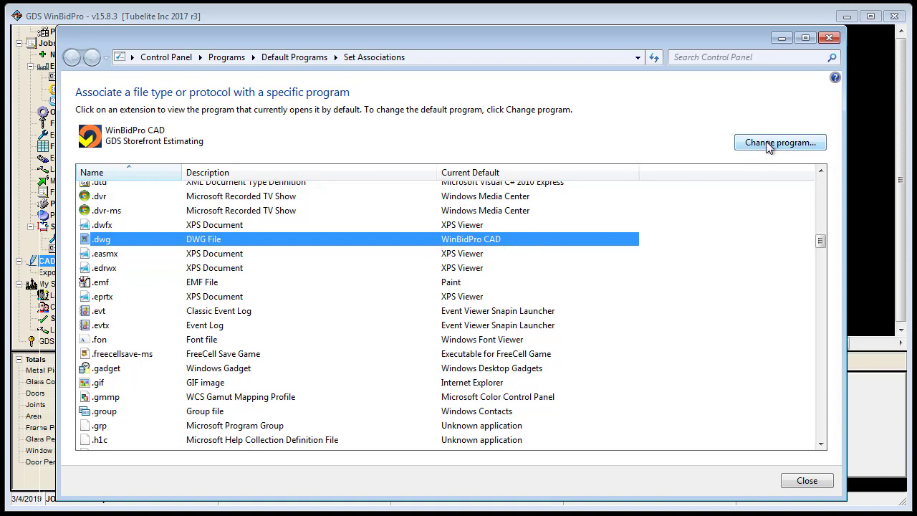
Use Change program… to list .dwg program choices, recommending WinBidPro CAD.
{"action": "left_click", "coordinate": [779, 142]}
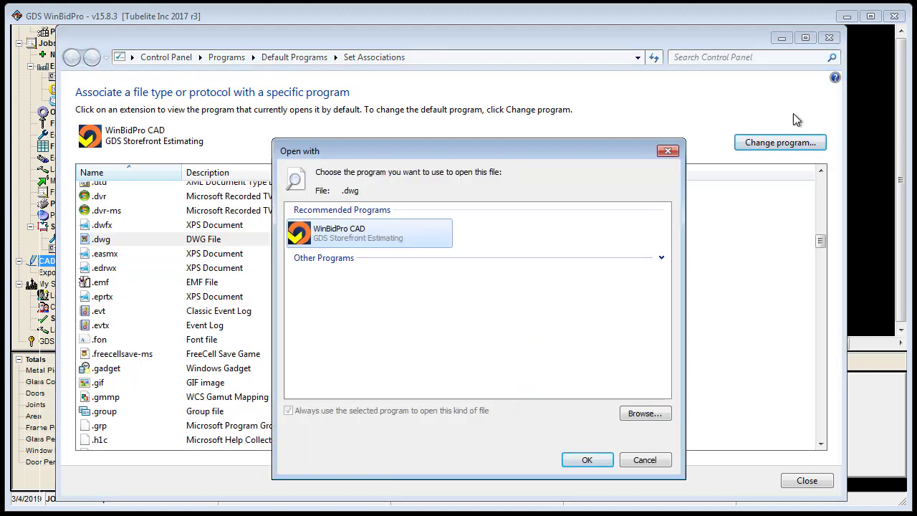
{"action": "mouse_move", "coordinate": [323, 329]}
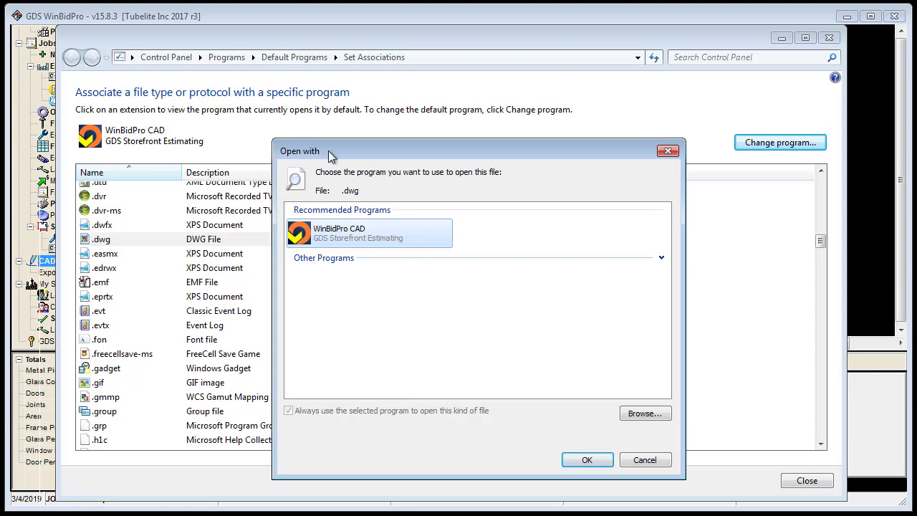
{"action": "mouse_move", "coordinate": [111, 362]}
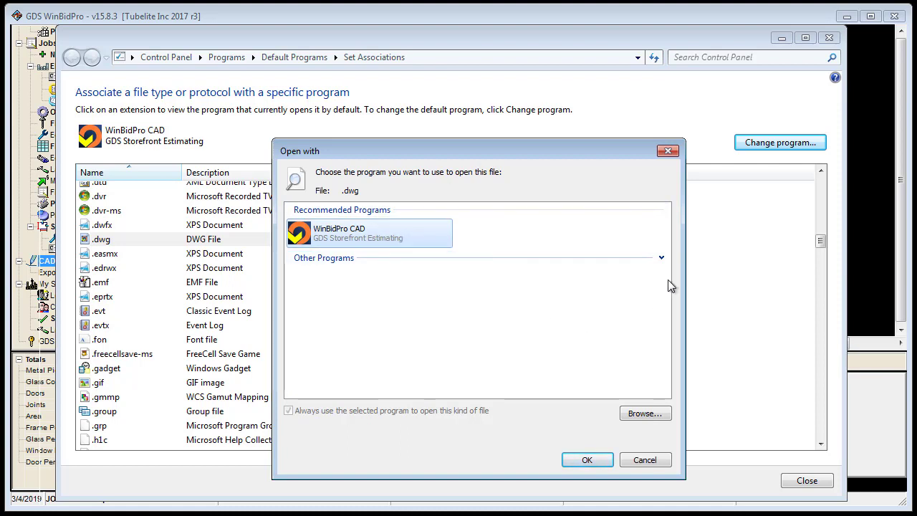
{"action": "mouse_move", "coordinate": [402, 419]}
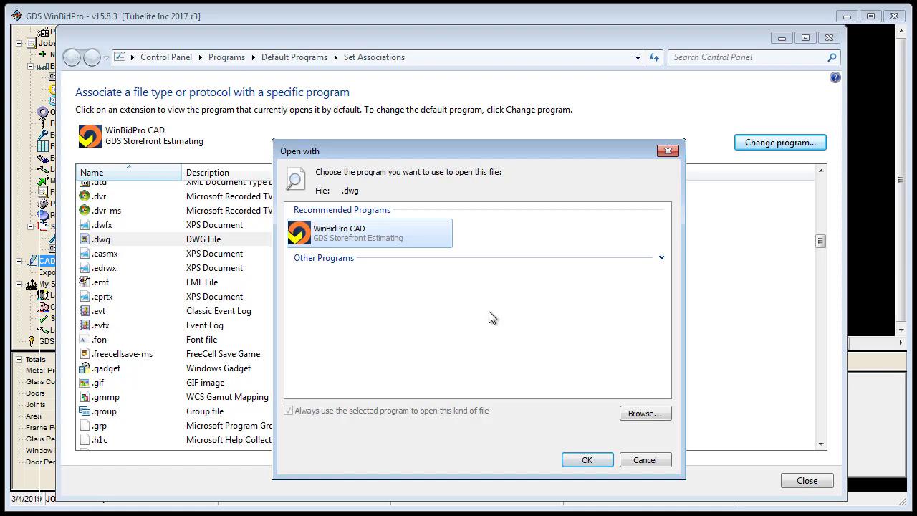
{"action": "mouse_move", "coordinate": [418, 393]}
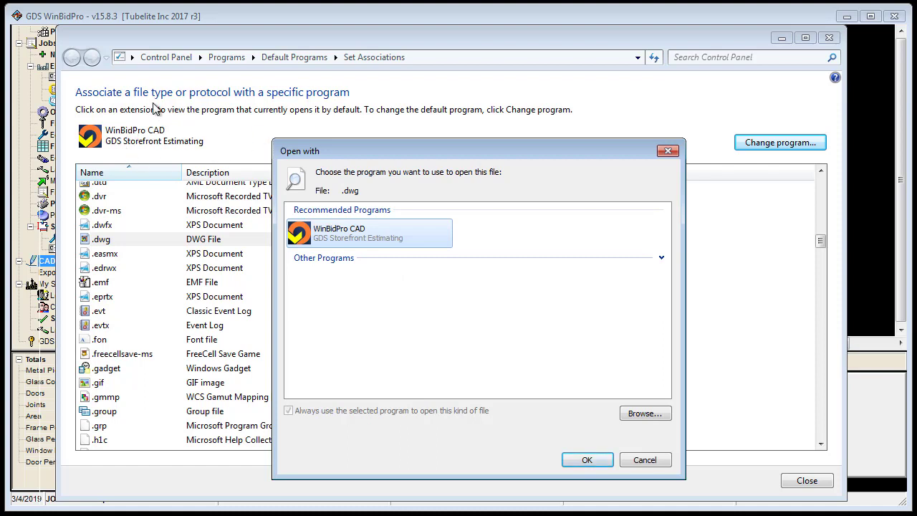
{"action": "mouse_move", "coordinate": [365, 107]}
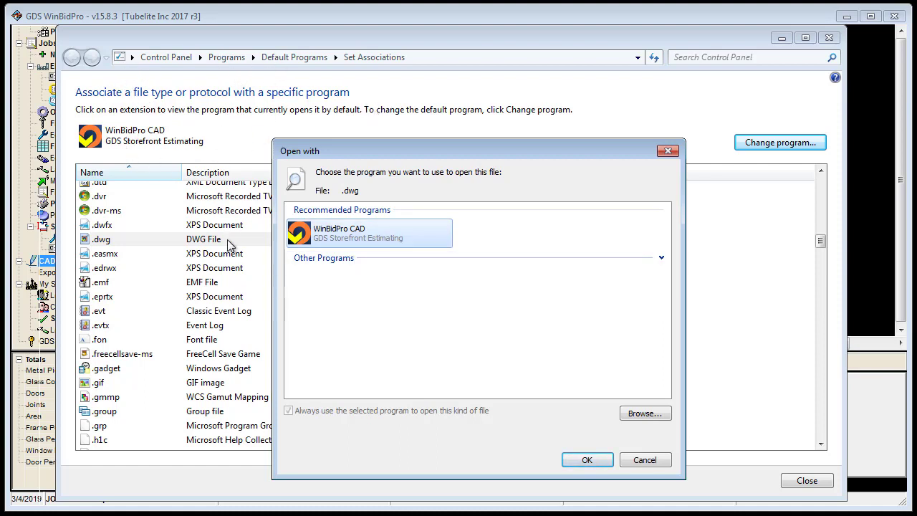
{"action": "mouse_move", "coordinate": [353, 415]}
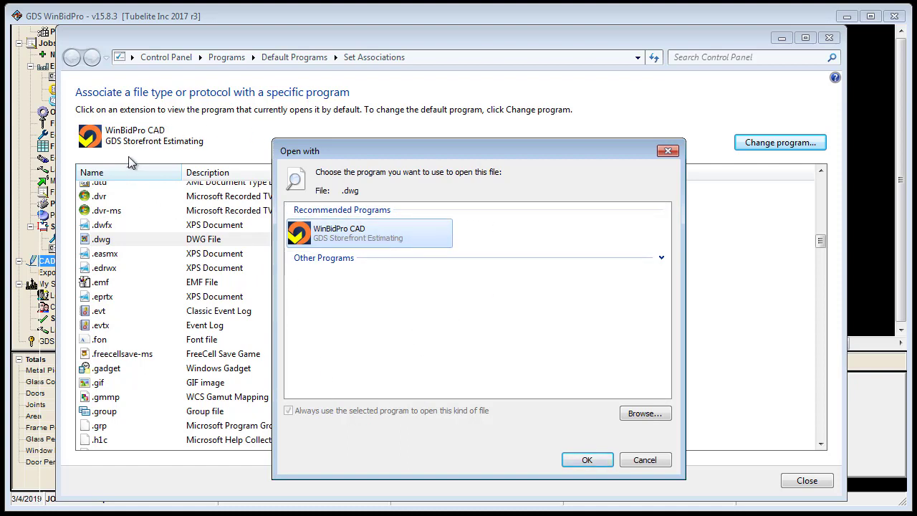
{"action": "mouse_move", "coordinate": [658, 498]}
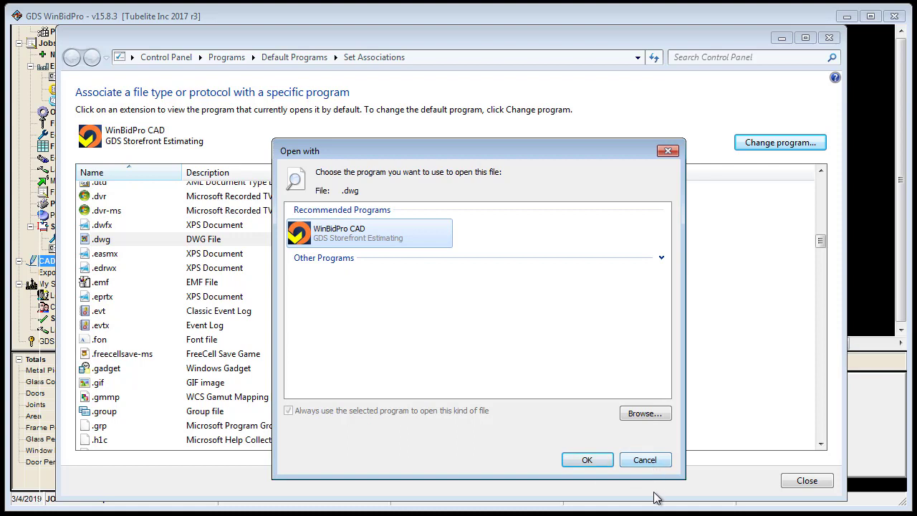
{"action": "mouse_move", "coordinate": [645, 389]}
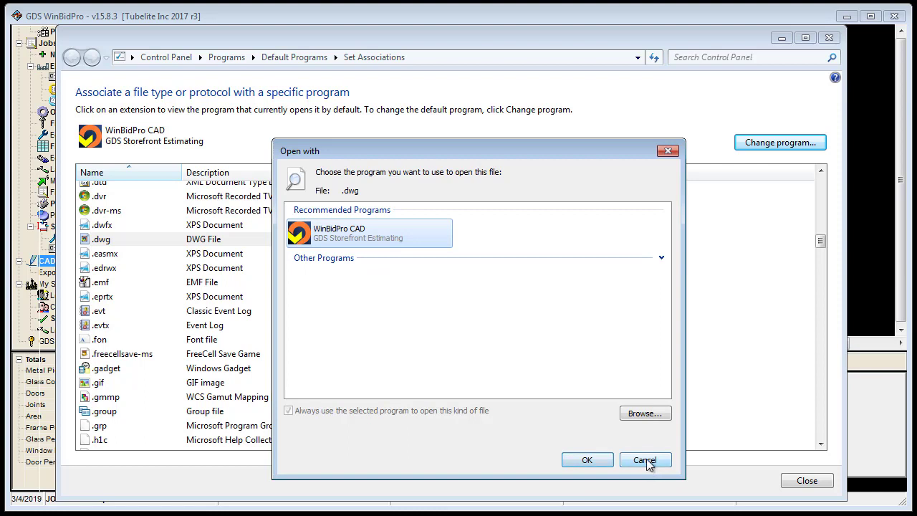
Cancel the Open with dialog and close Set Associations, leaving .dwg on WinBidPro CAD.
{"action": "left_click", "coordinate": [644, 460]}
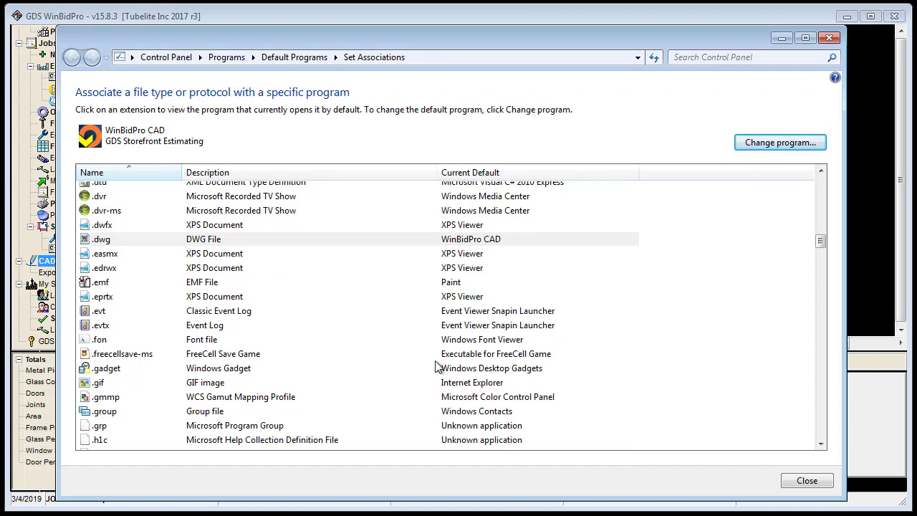
{"action": "mouse_move", "coordinate": [168, 350]}
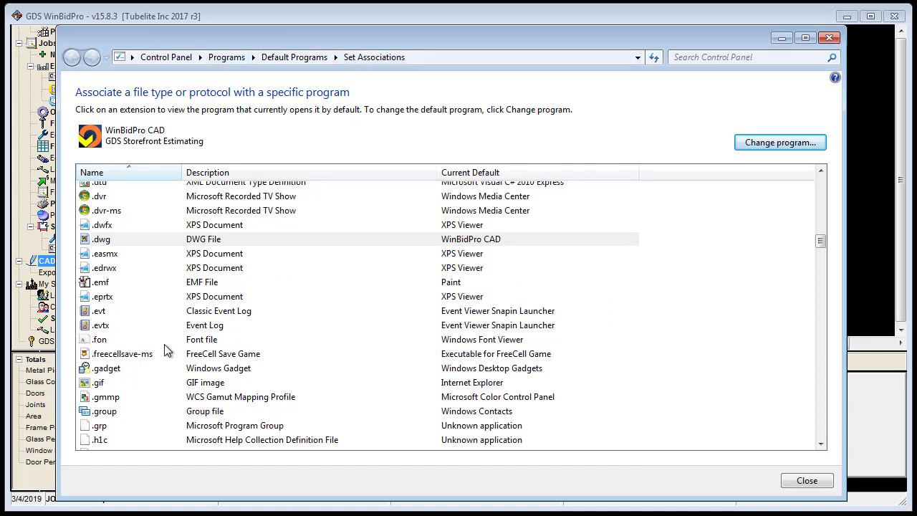
{"action": "mouse_move", "coordinate": [98, 310]}
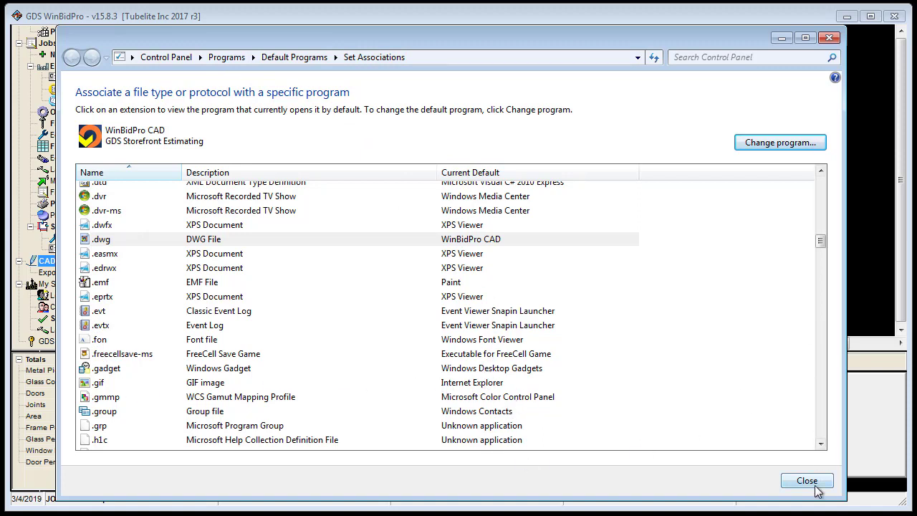
{"action": "left_click", "coordinate": [807, 480]}
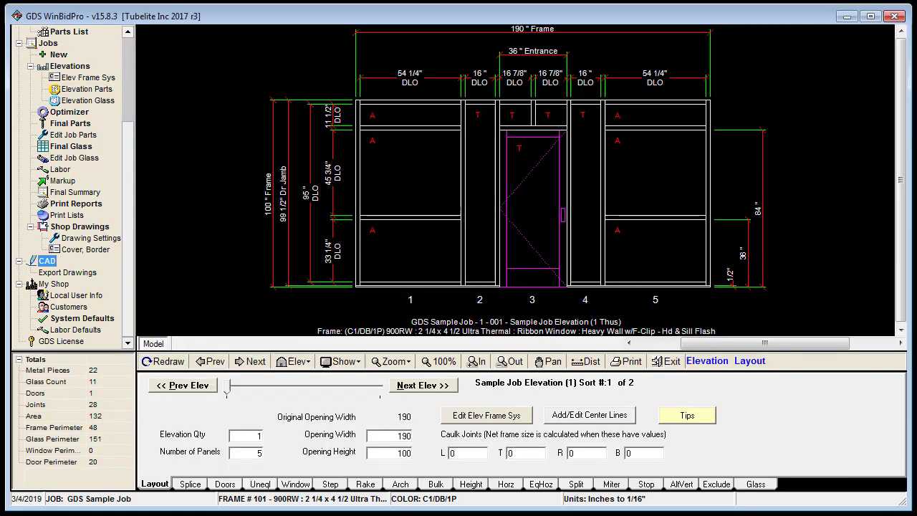